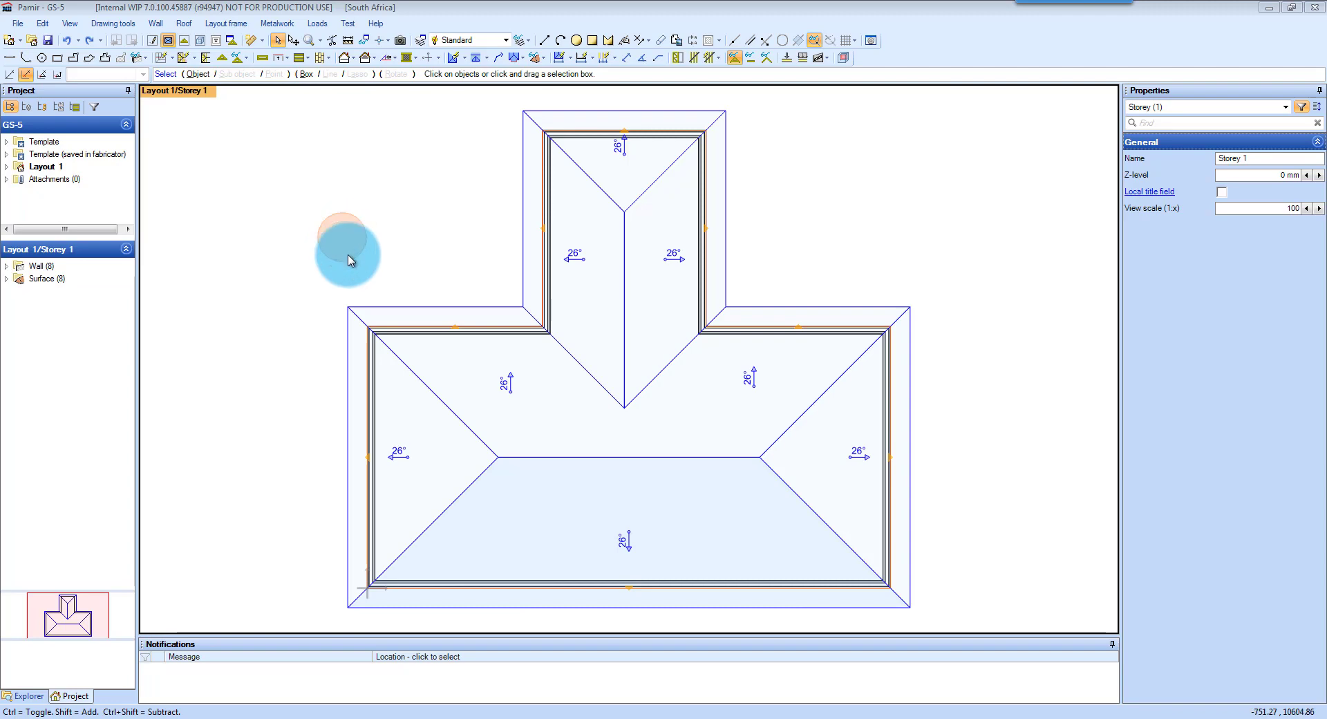
Step: Insert a roof above the left hip end surface, creating a Dutch gable
{"action": "left_click", "coordinate": [405, 453]}
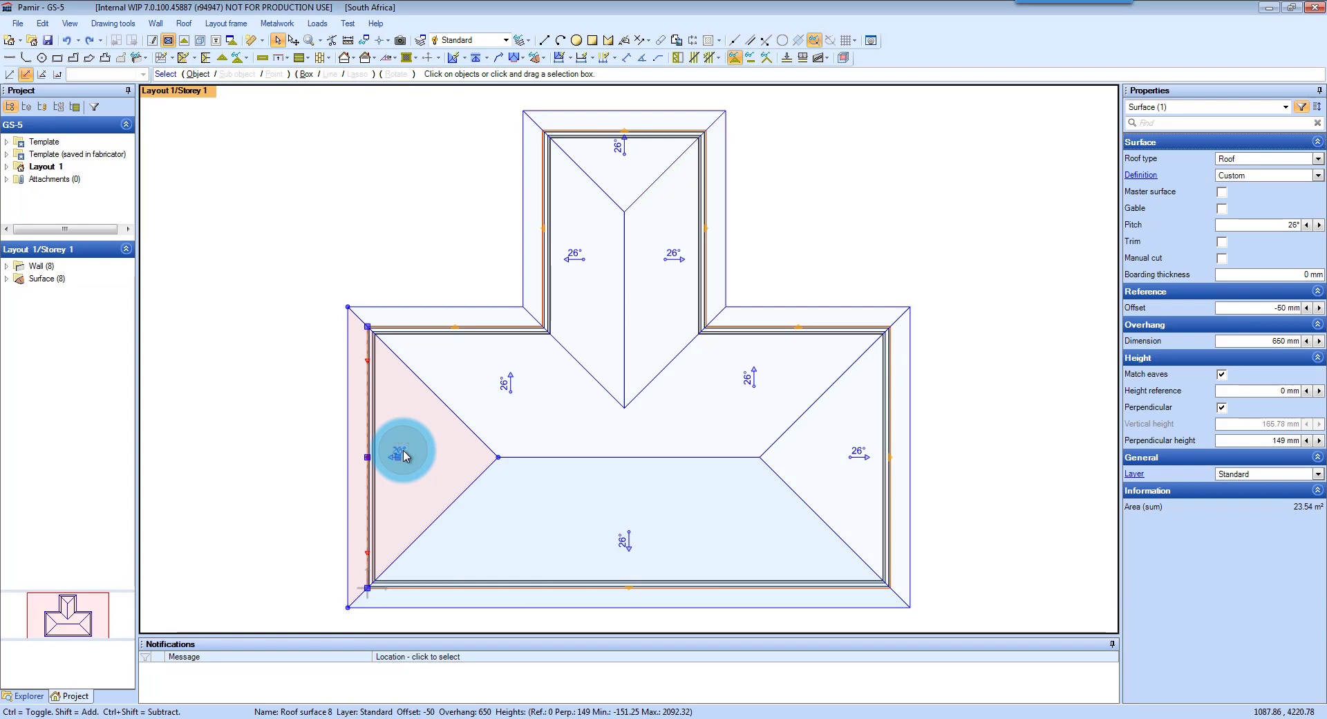
{"action": "right_click", "coordinate": [404, 455]}
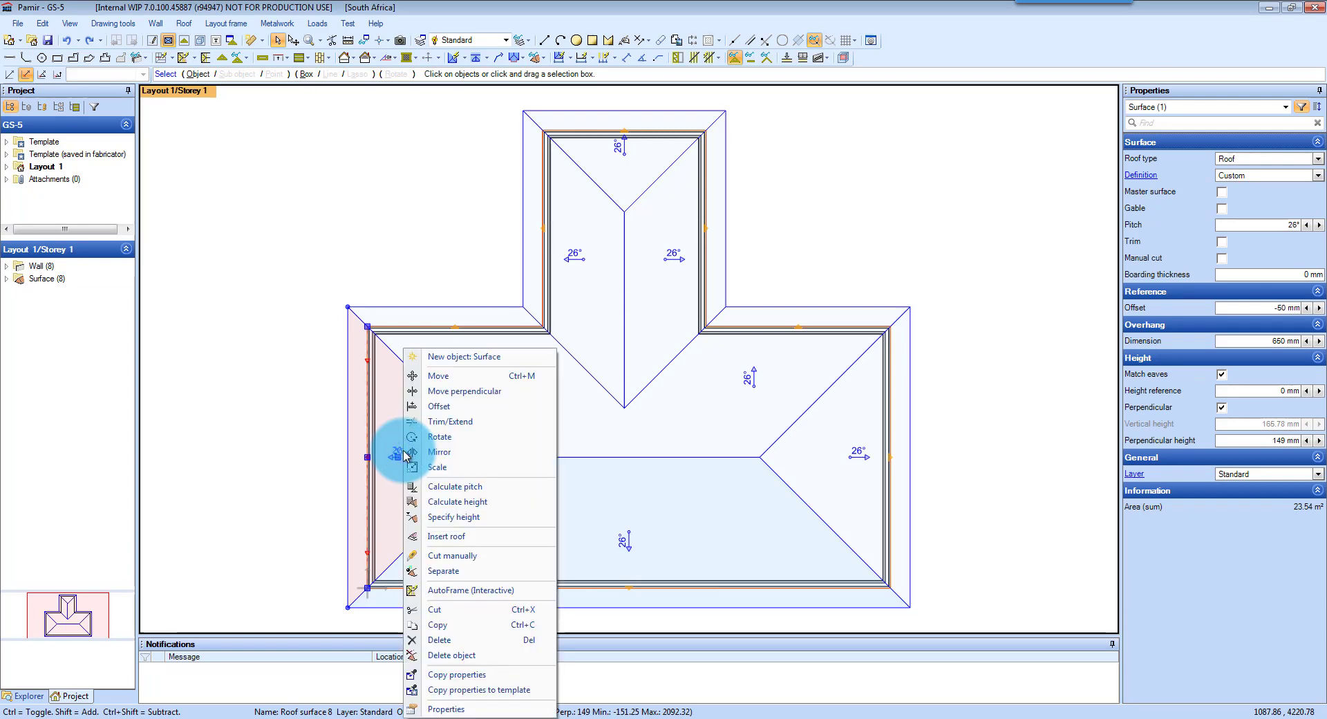
{"action": "mouse_move", "coordinate": [446, 537]}
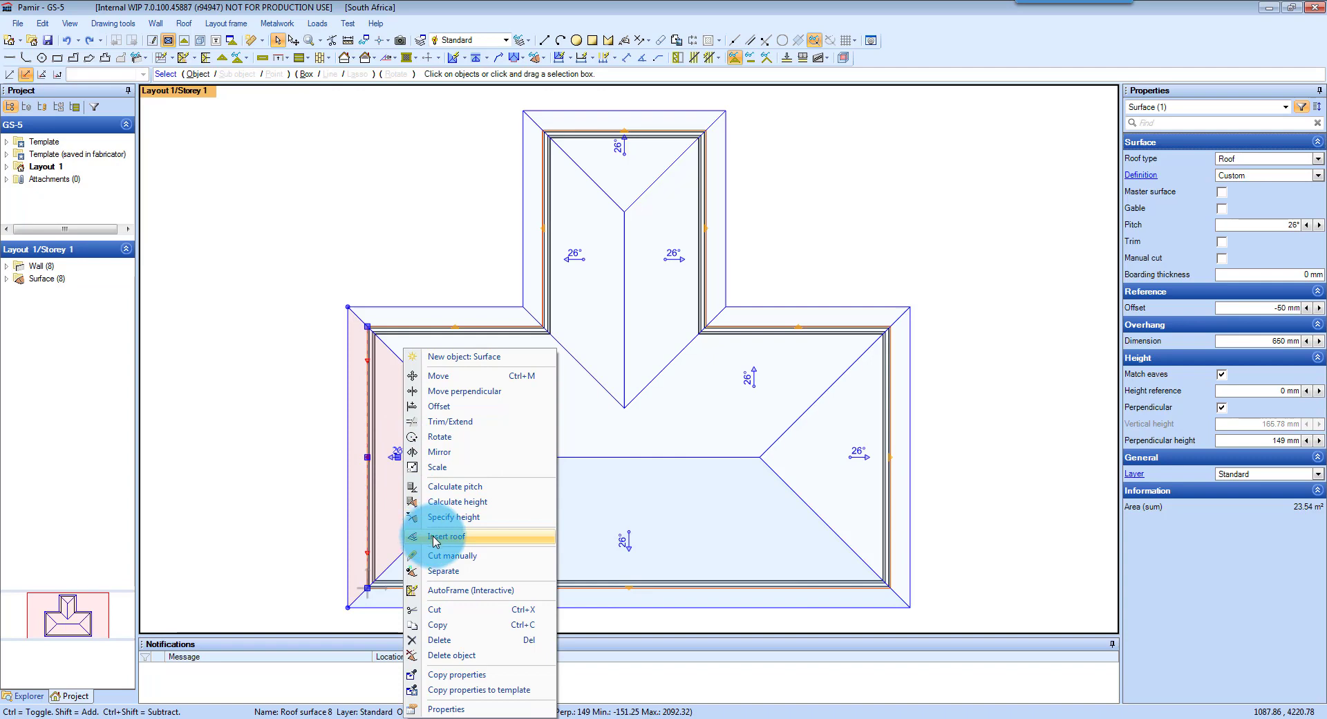
{"action": "left_click", "coordinate": [445, 537]}
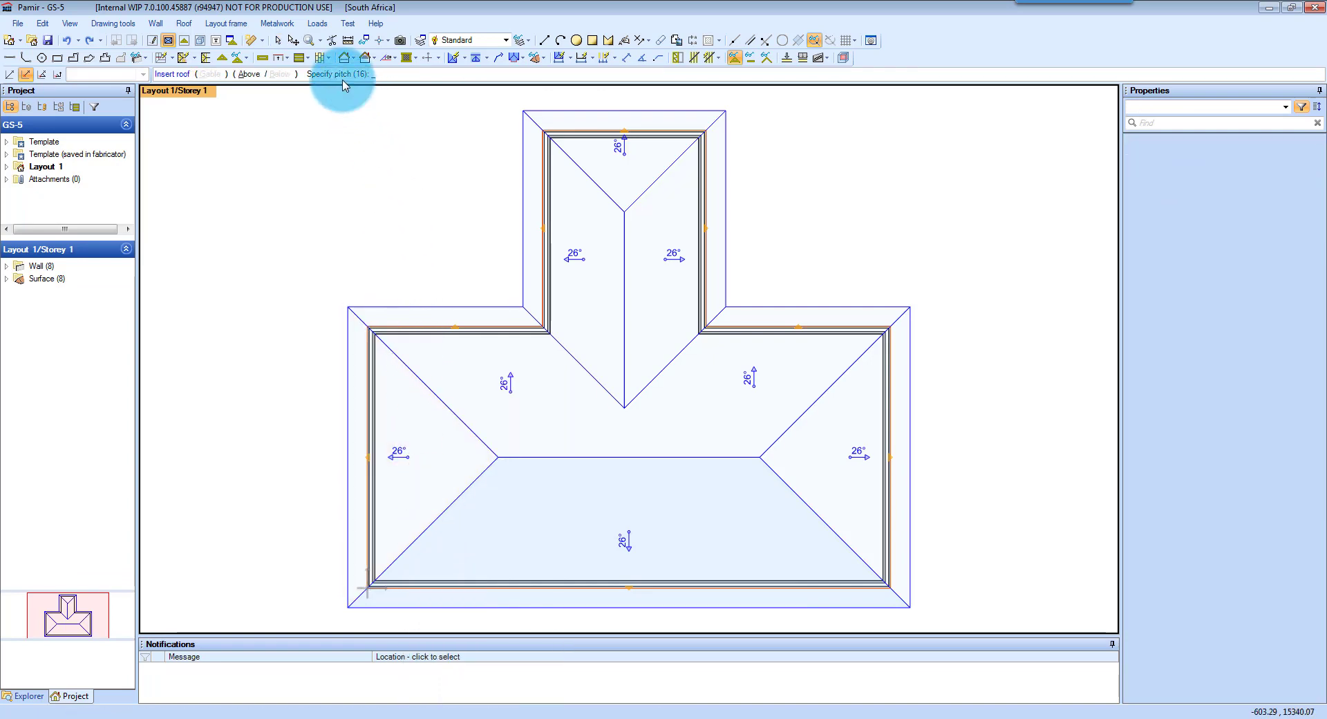
{"action": "mouse_move", "coordinate": [378, 78]}
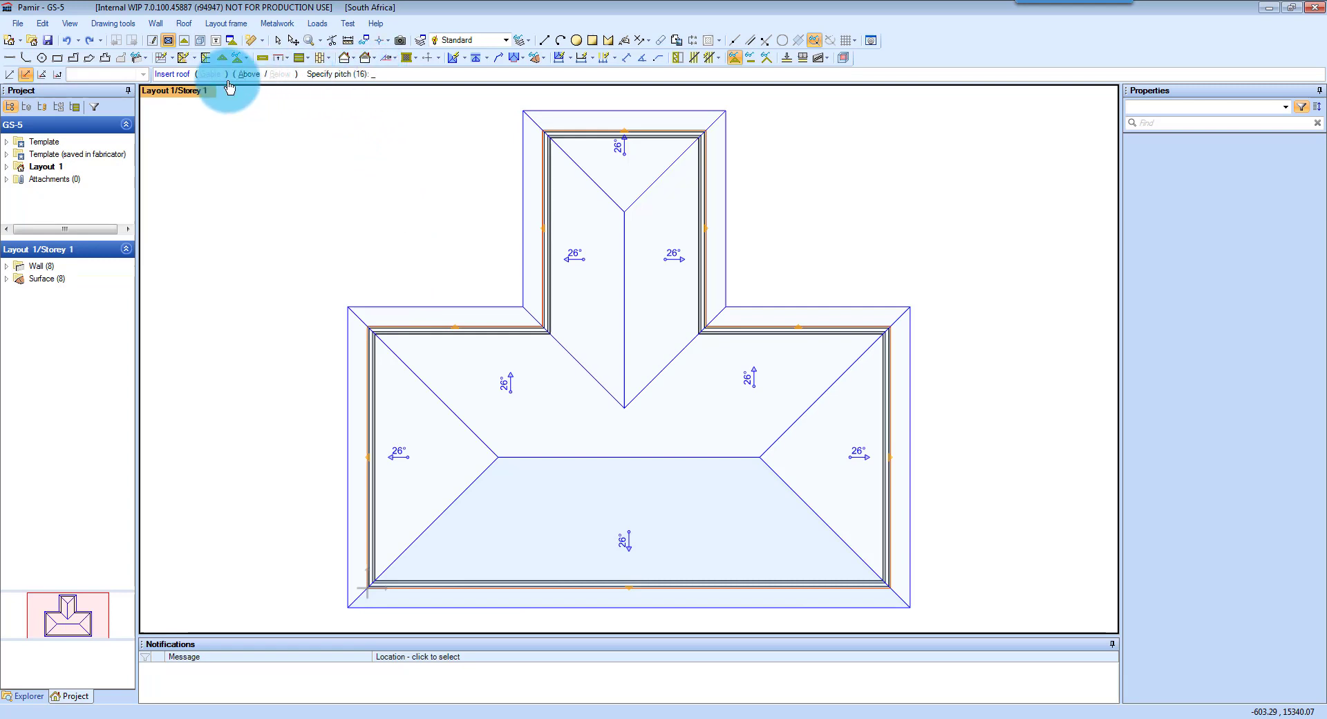
{"action": "left_click", "coordinate": [212, 75]}
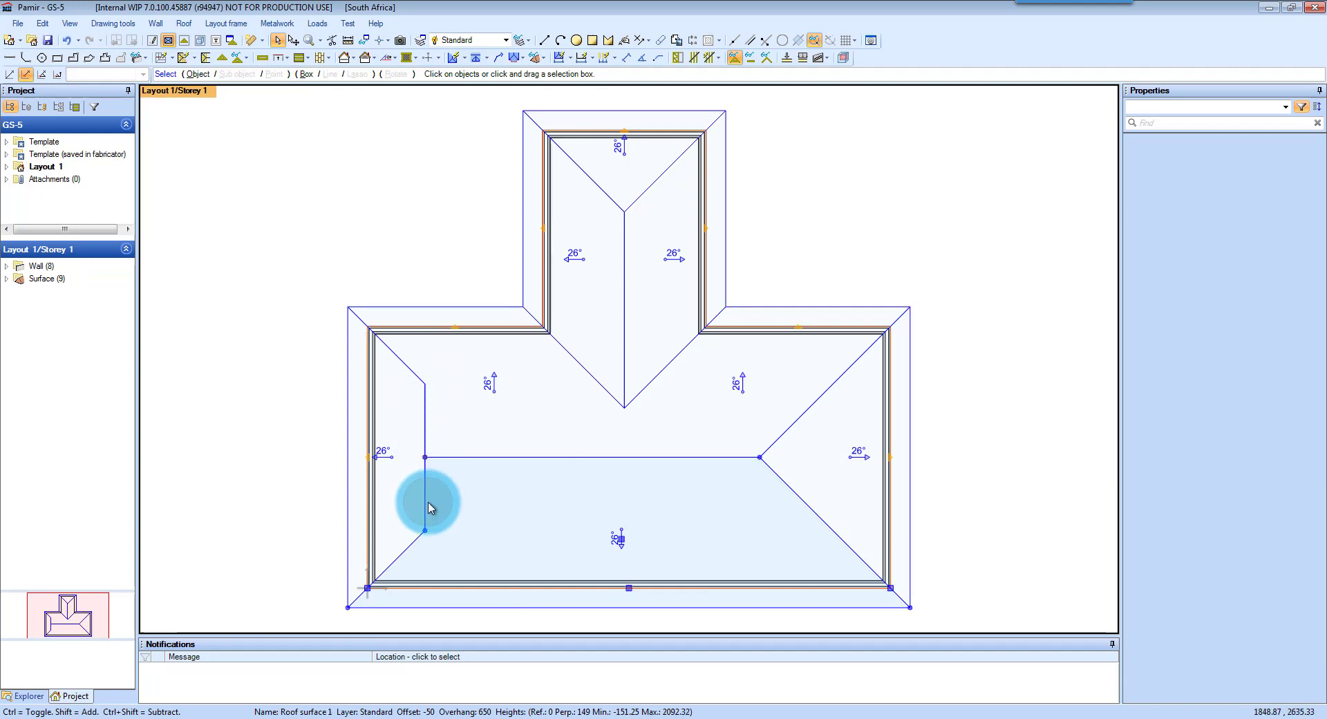
{"action": "mouse_move", "coordinate": [436, 497]}
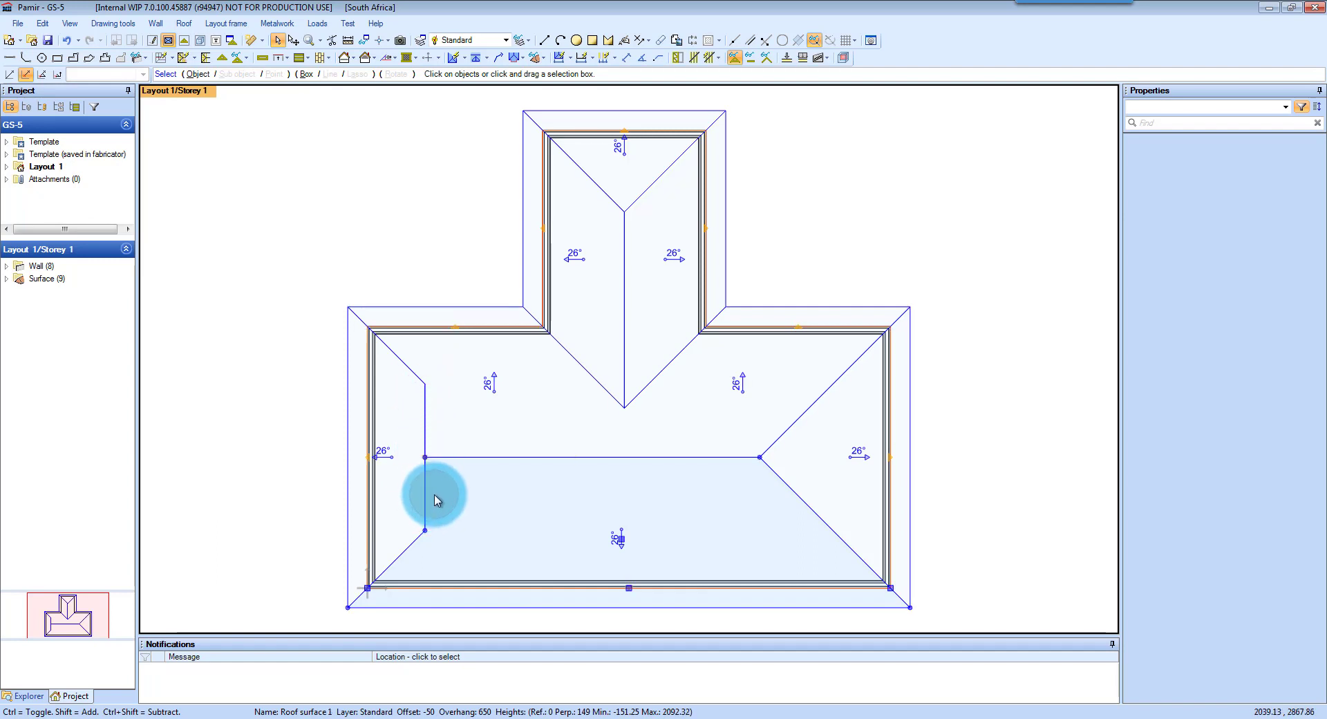
Step: Deselect the front roof surface and select the right hip end surface
{"action": "left_click", "coordinate": [842, 482]}
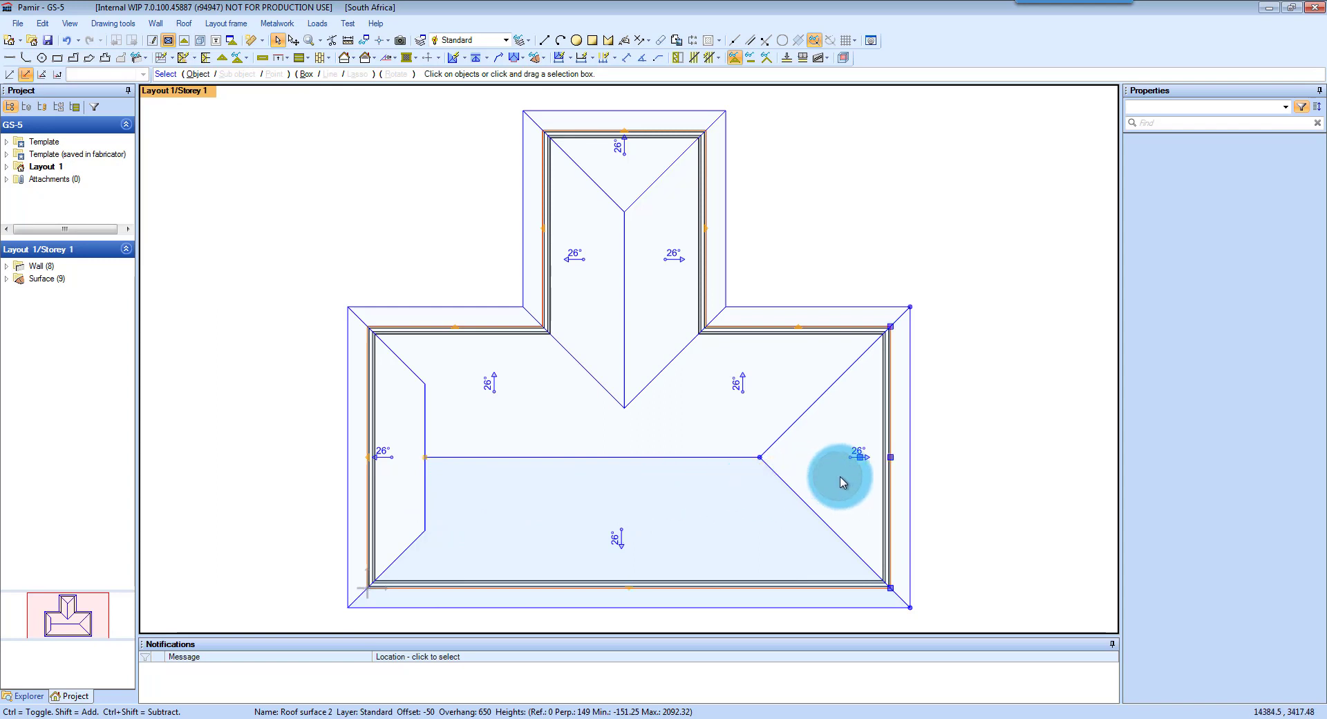
{"action": "left_click", "coordinate": [852, 461]}
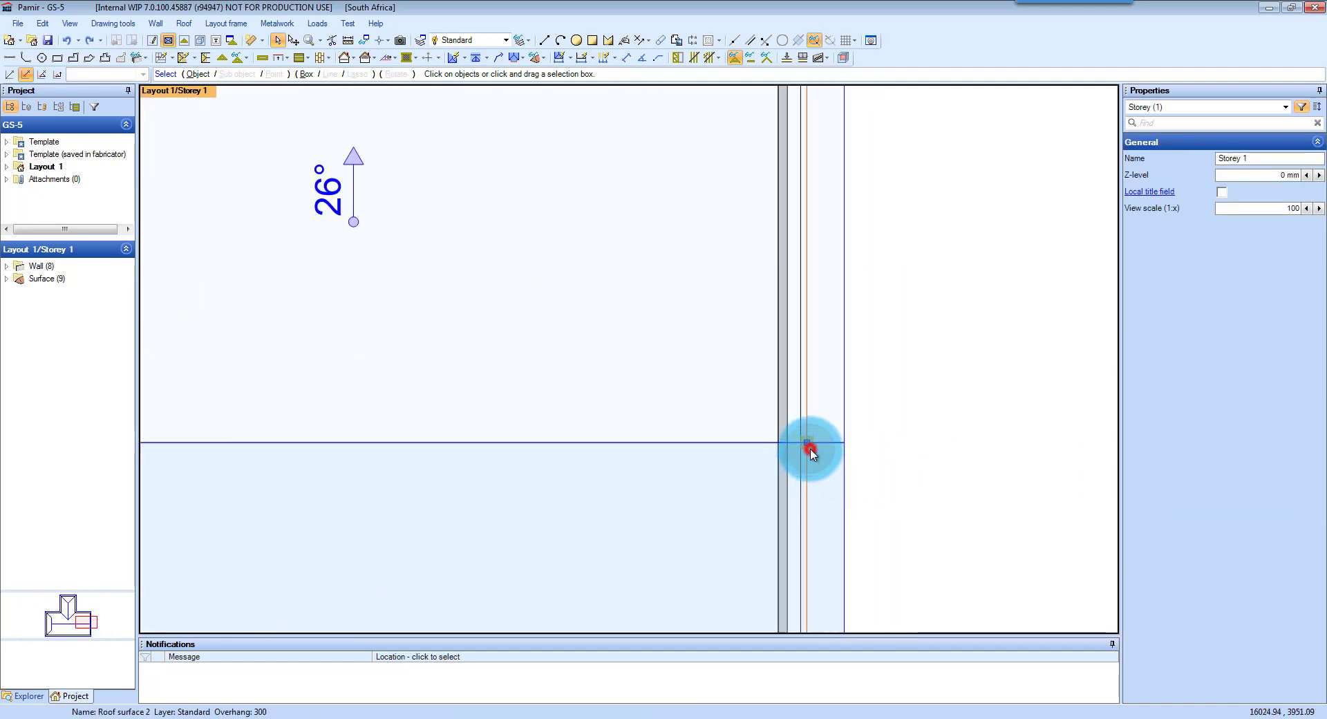
Step: Give the right gable surface a gable overhang of -230 mm
{"action": "left_click", "coordinate": [808, 443]}
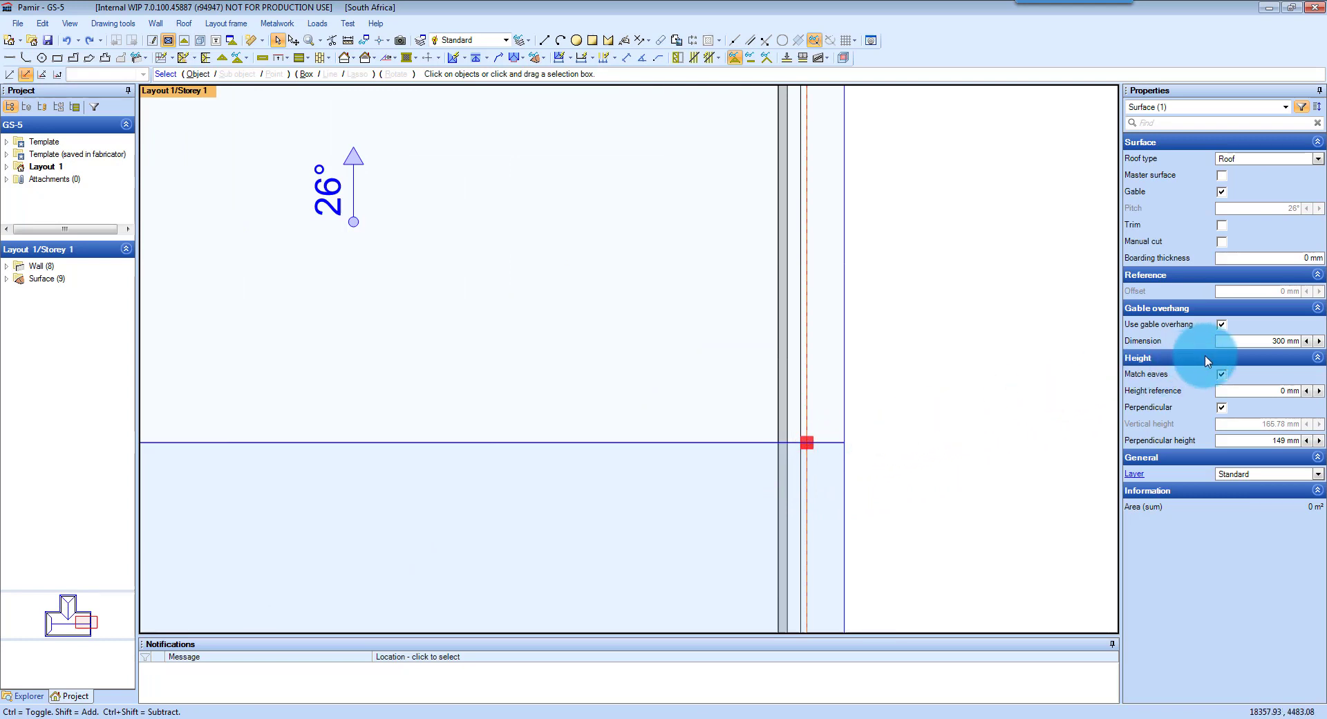
{"action": "left_click", "coordinate": [1260, 340]}
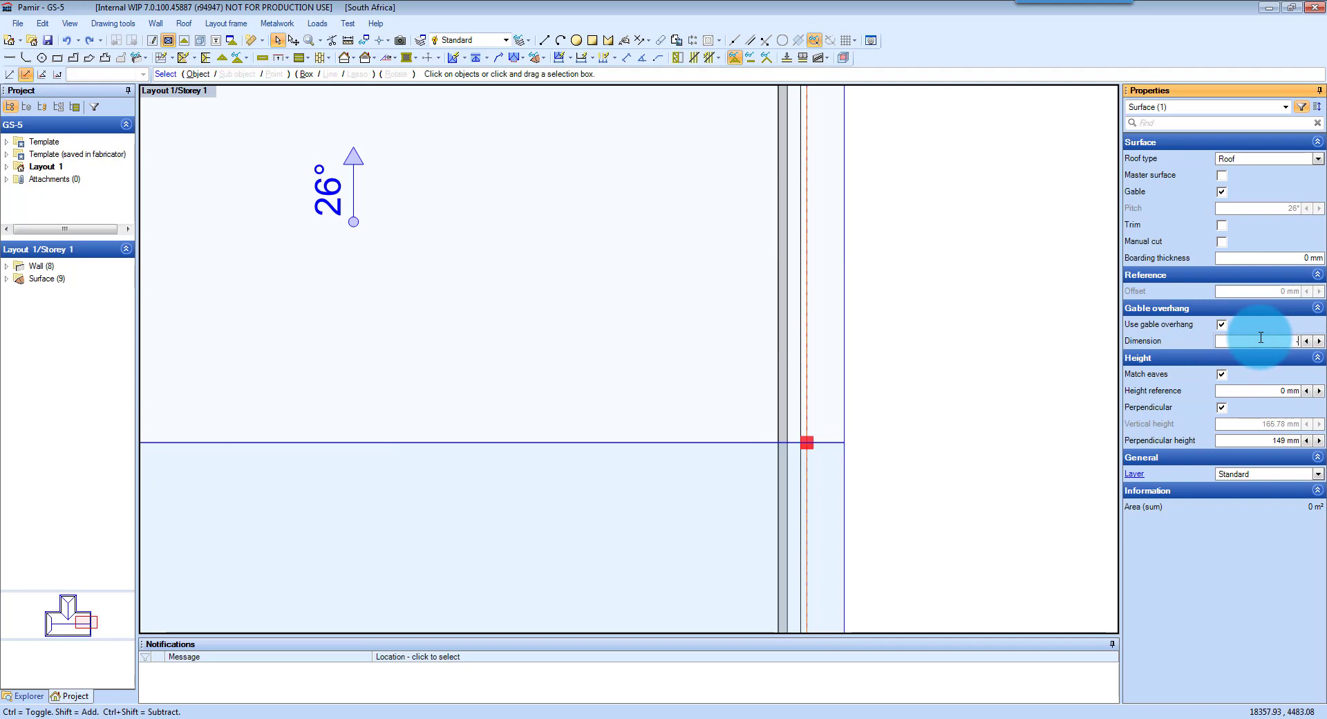
{"action": "type", "text": "-230"}
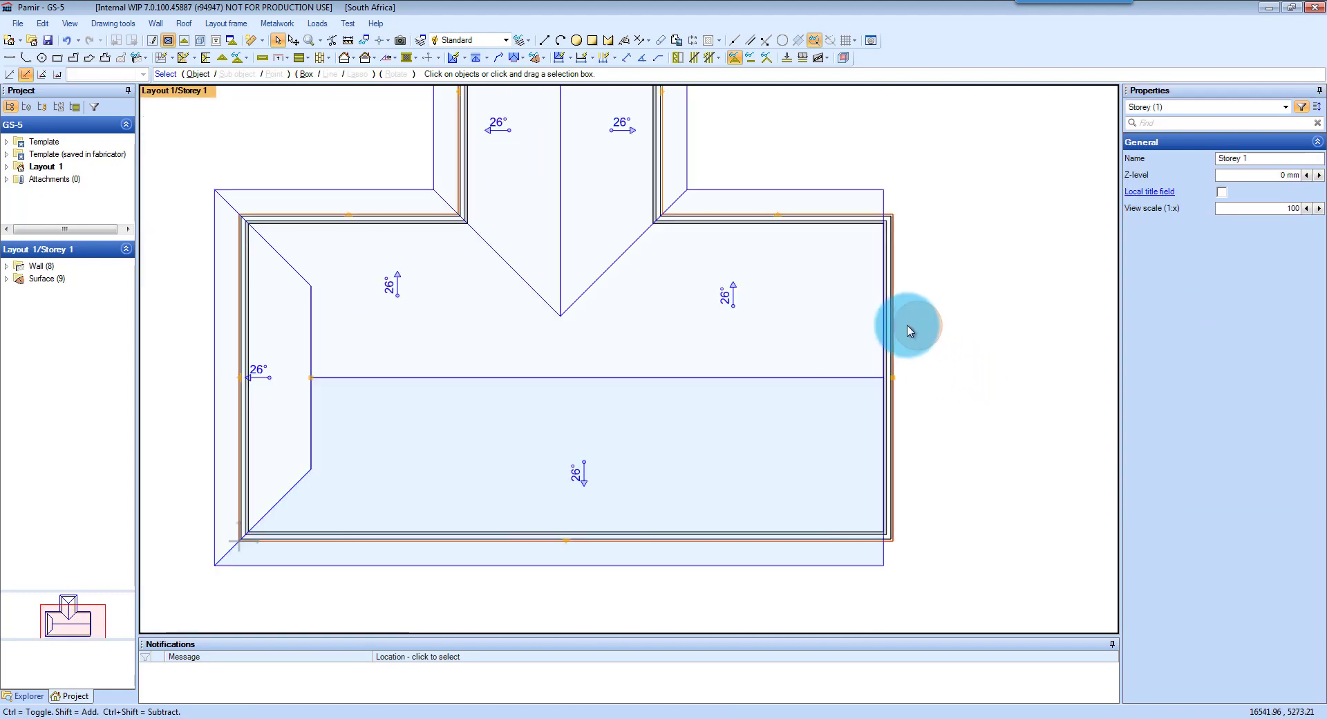
Step: Raise the right end wall to the adjoining roof surfaces, entering vertical distances -30 and 0
{"action": "left_click", "coordinate": [889, 324]}
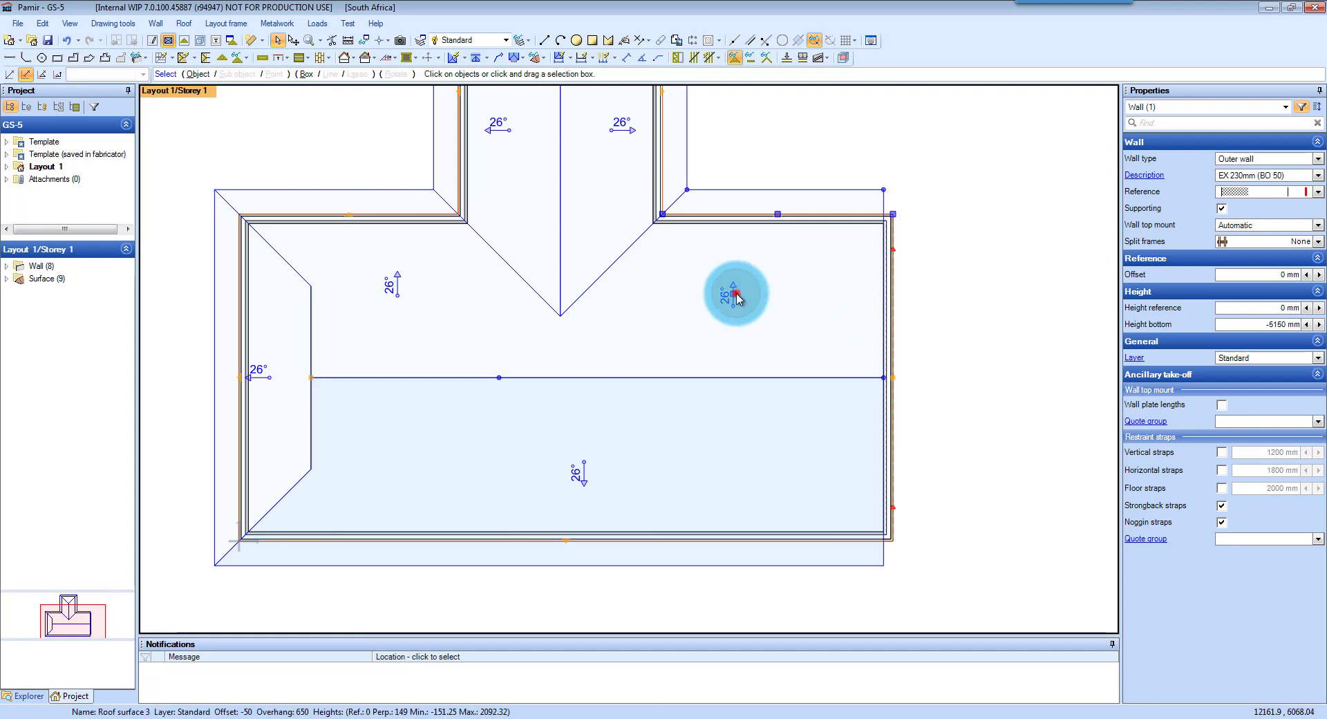
{"action": "left_click", "coordinate": [735, 415]}
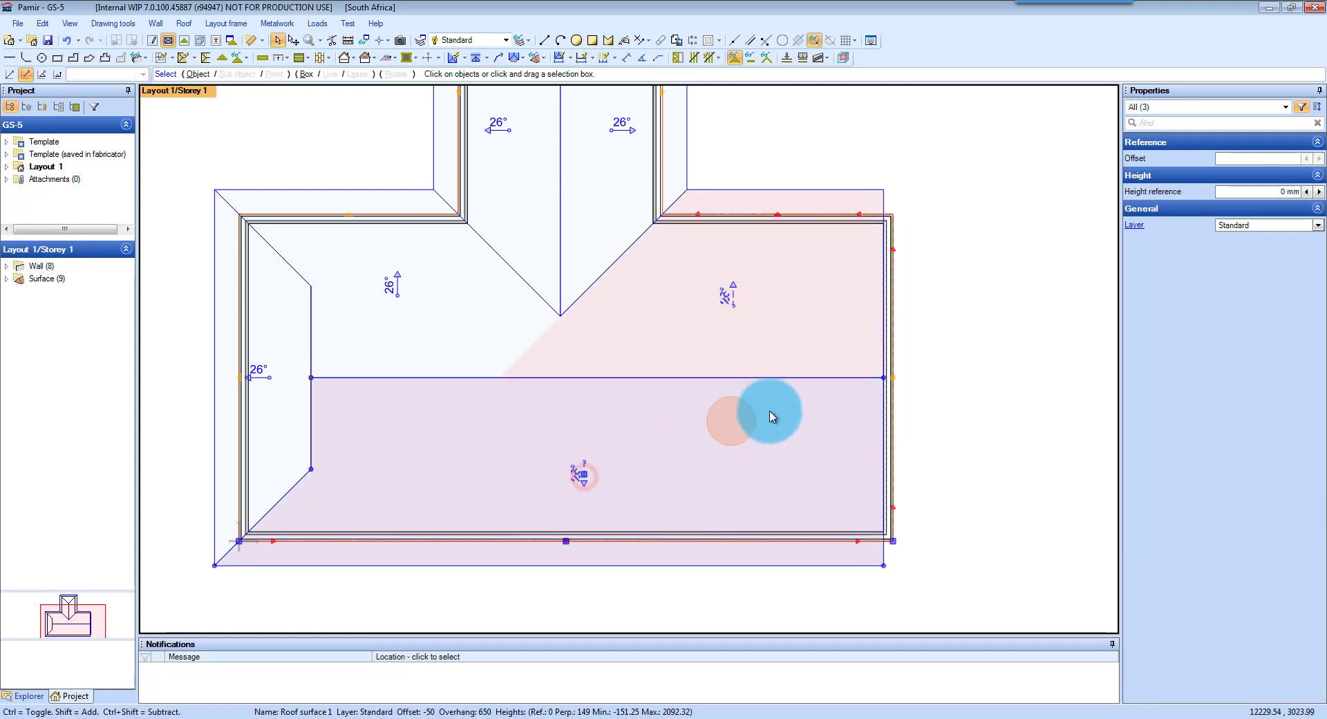
{"action": "right_click", "coordinate": [770, 416]}
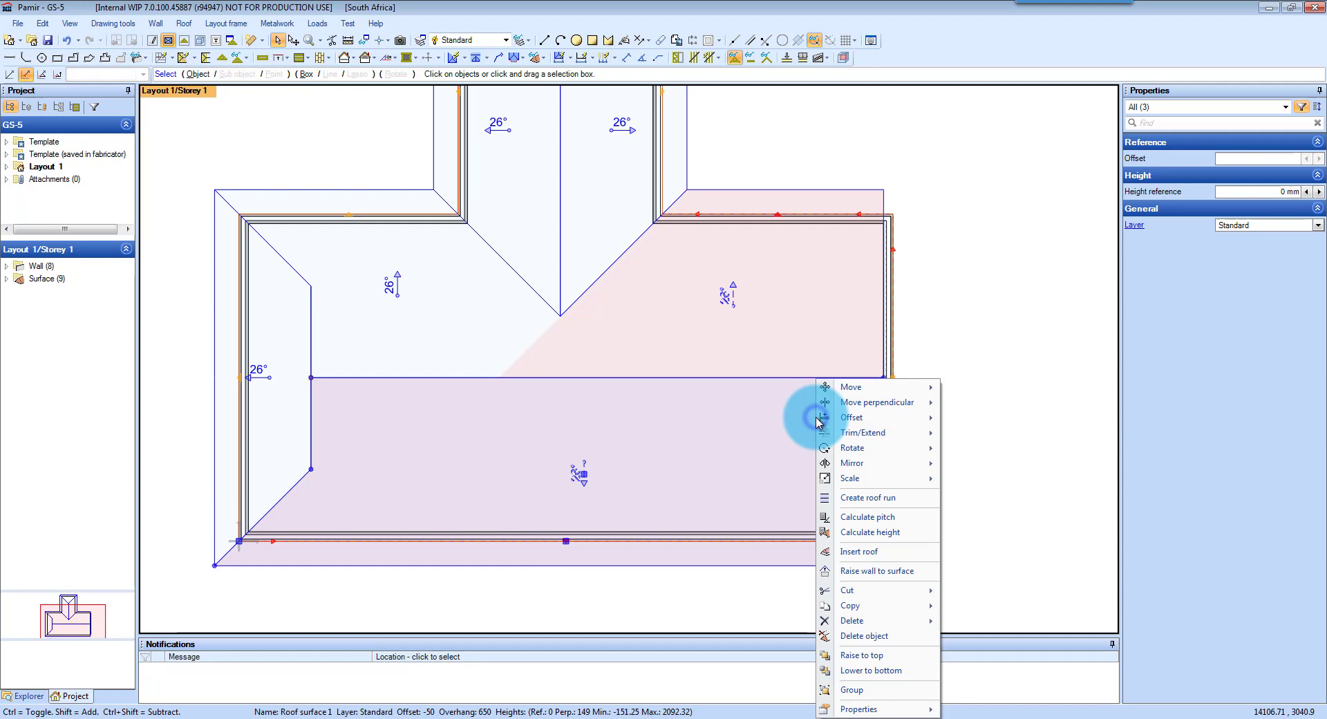
{"action": "mouse_move", "coordinate": [867, 571]}
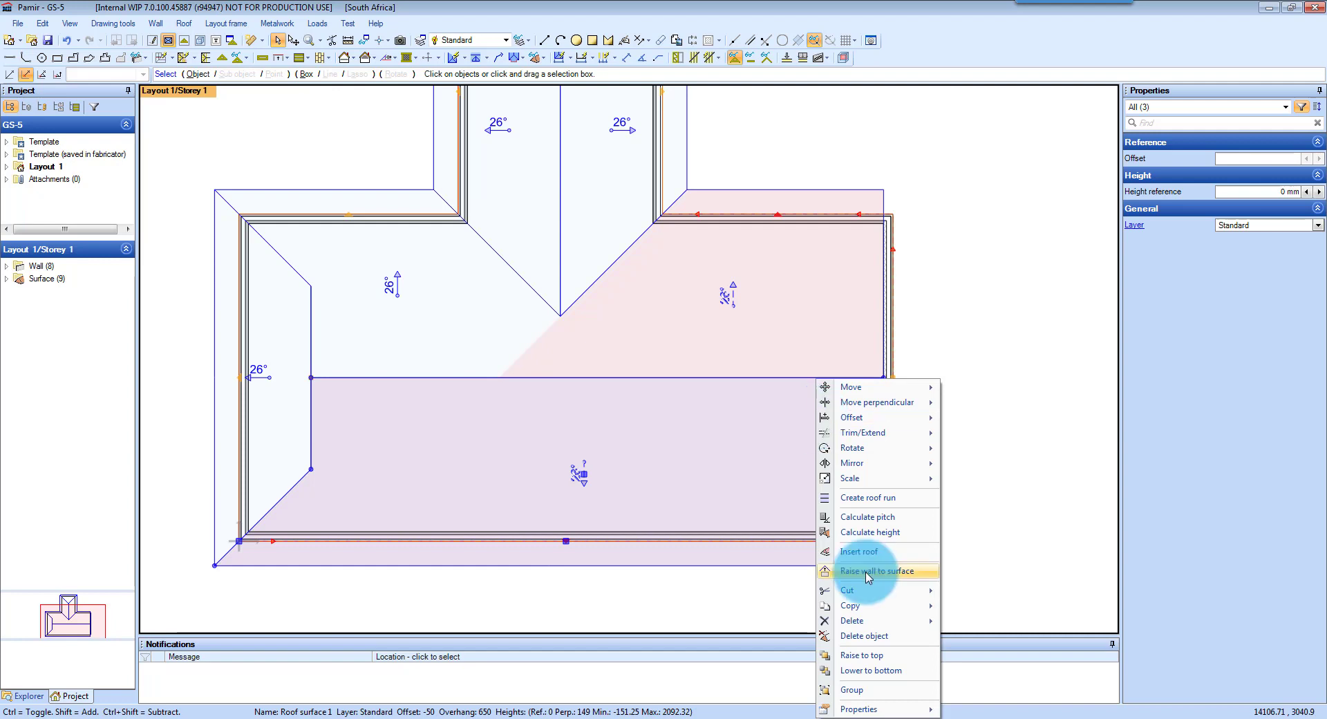
{"action": "left_click", "coordinate": [877, 569]}
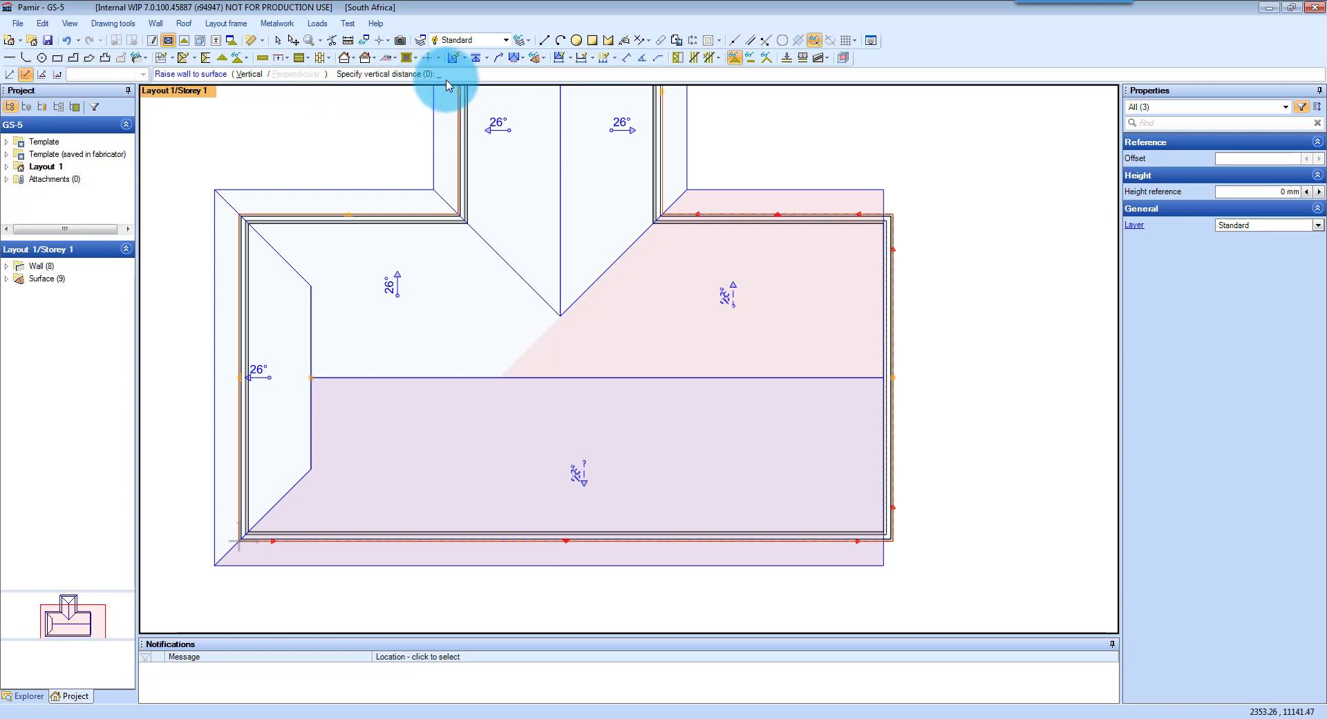
{"action": "type", "text": "-30"}
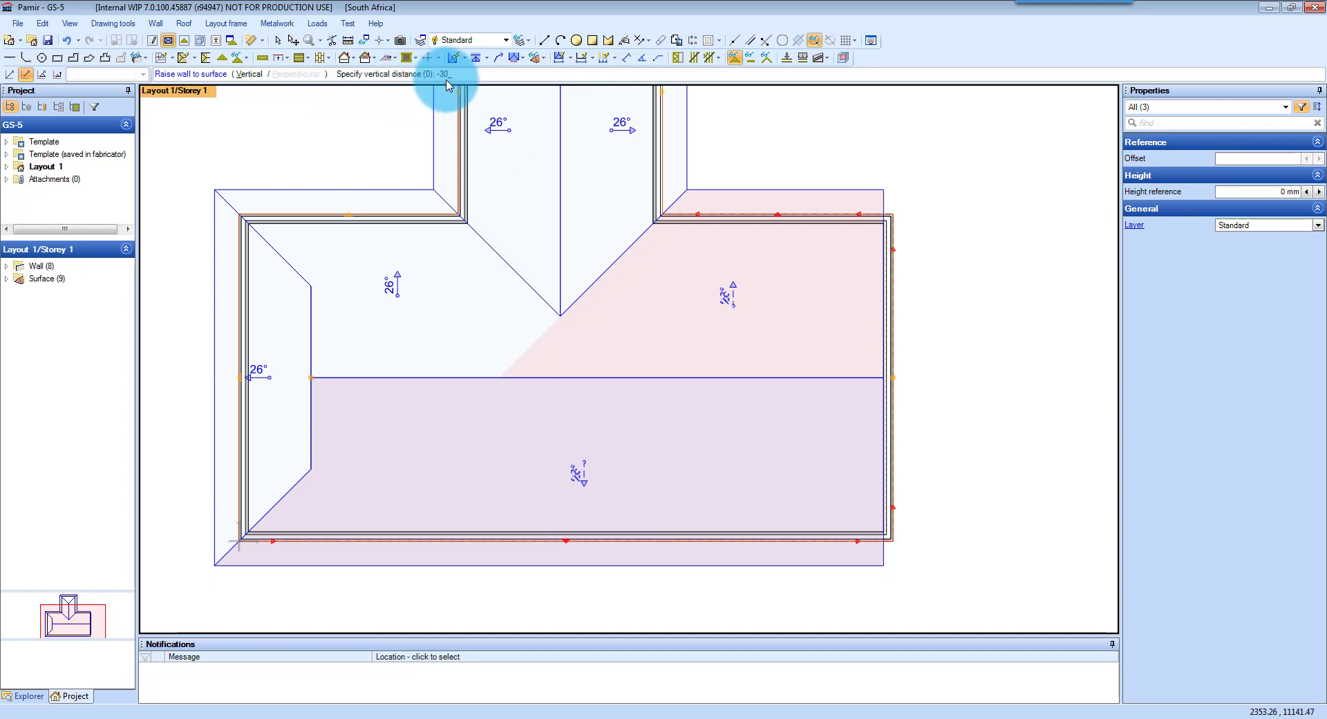
{"action": "type", "text": "0"}
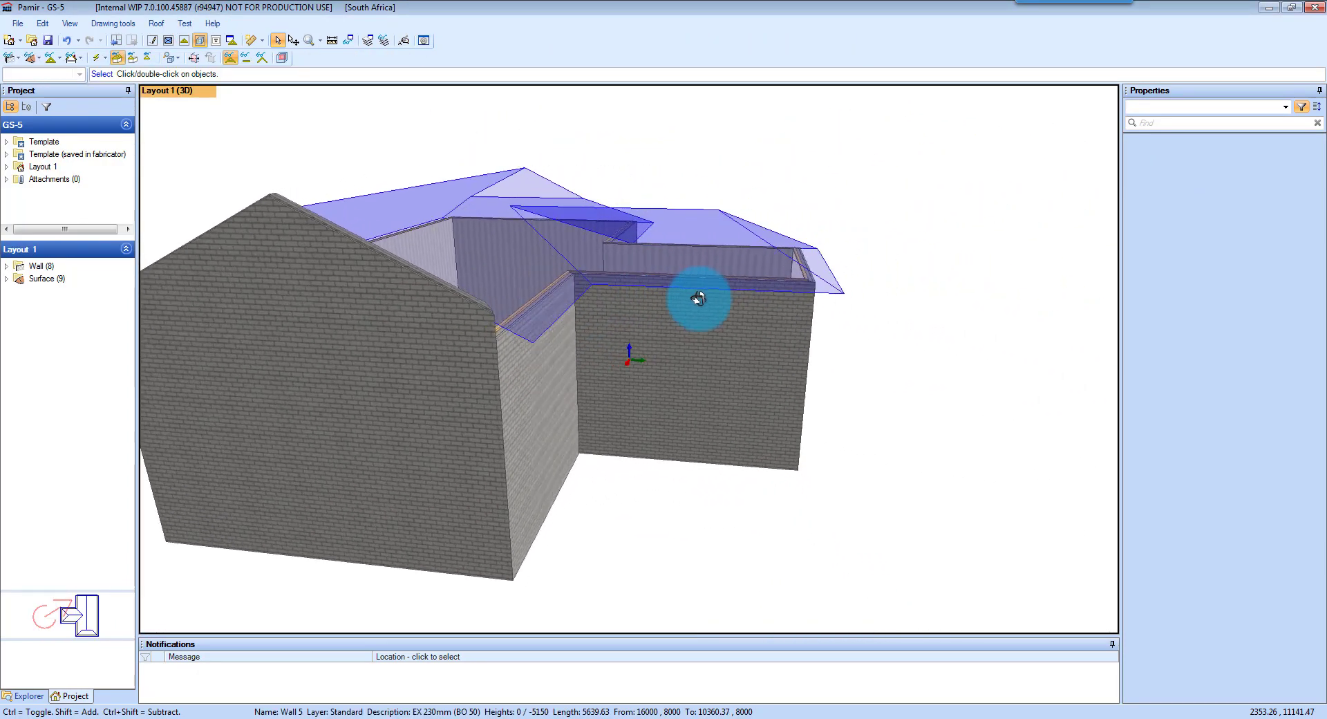
Step: Orbit the 3D model to inspect the new parapet wall
{"action": "left_click_drag", "start_coordinate": [698, 298], "coordinate": [762, 296]}
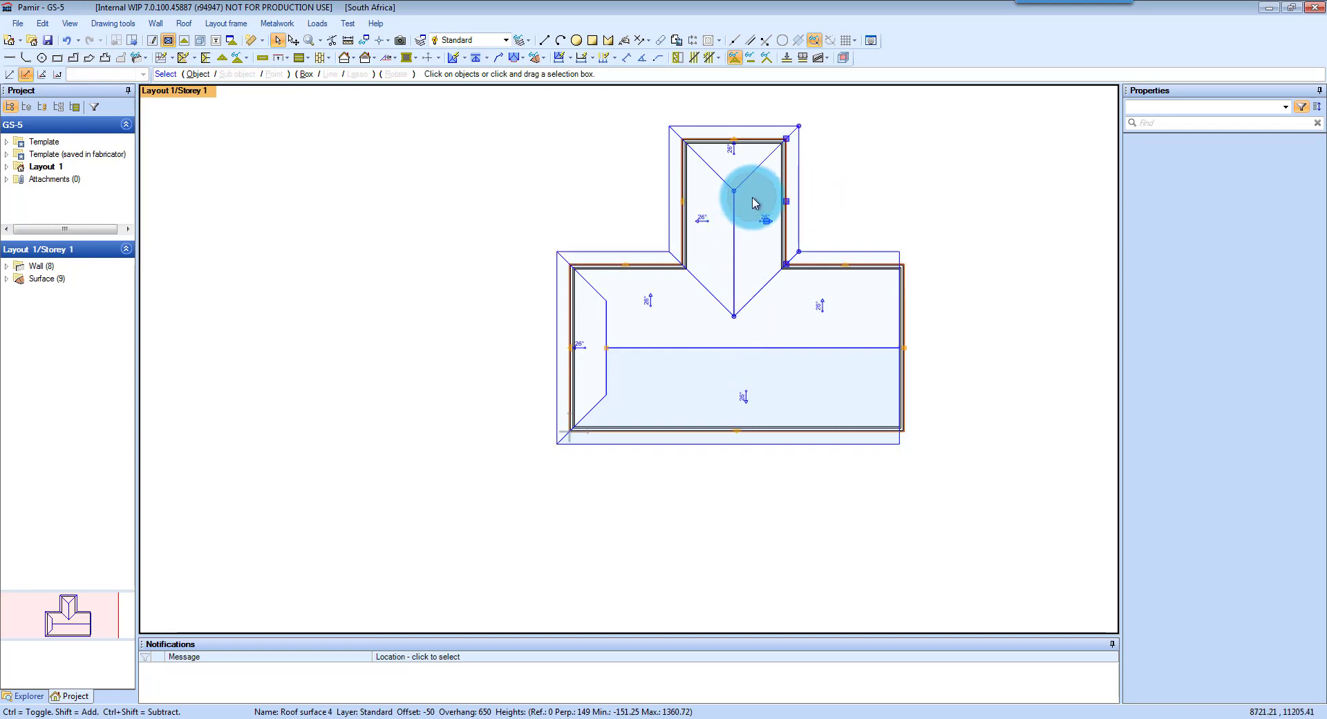
Step: Recalculate the wing roof pitch to 35.89°, keeping eaves height, to meet the main ridge
{"action": "left_click", "coordinate": [736, 195]}
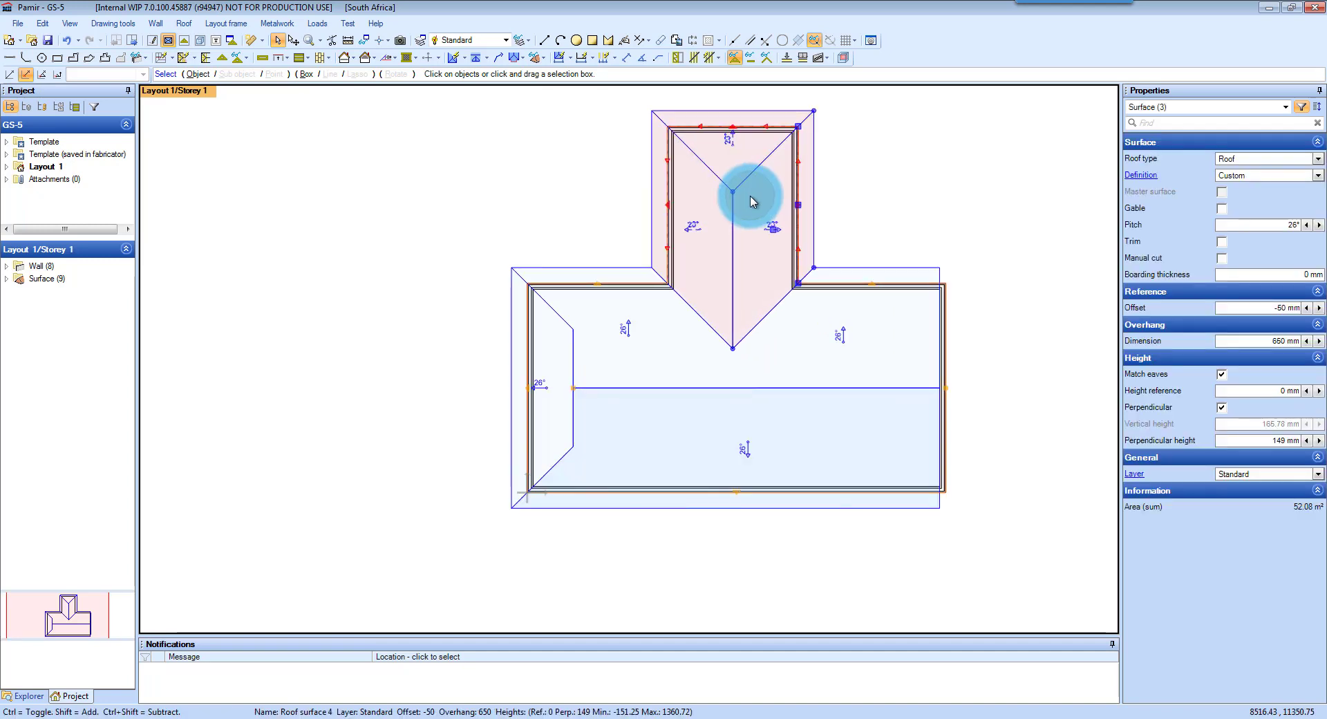
{"action": "right_click", "coordinate": [750, 199]}
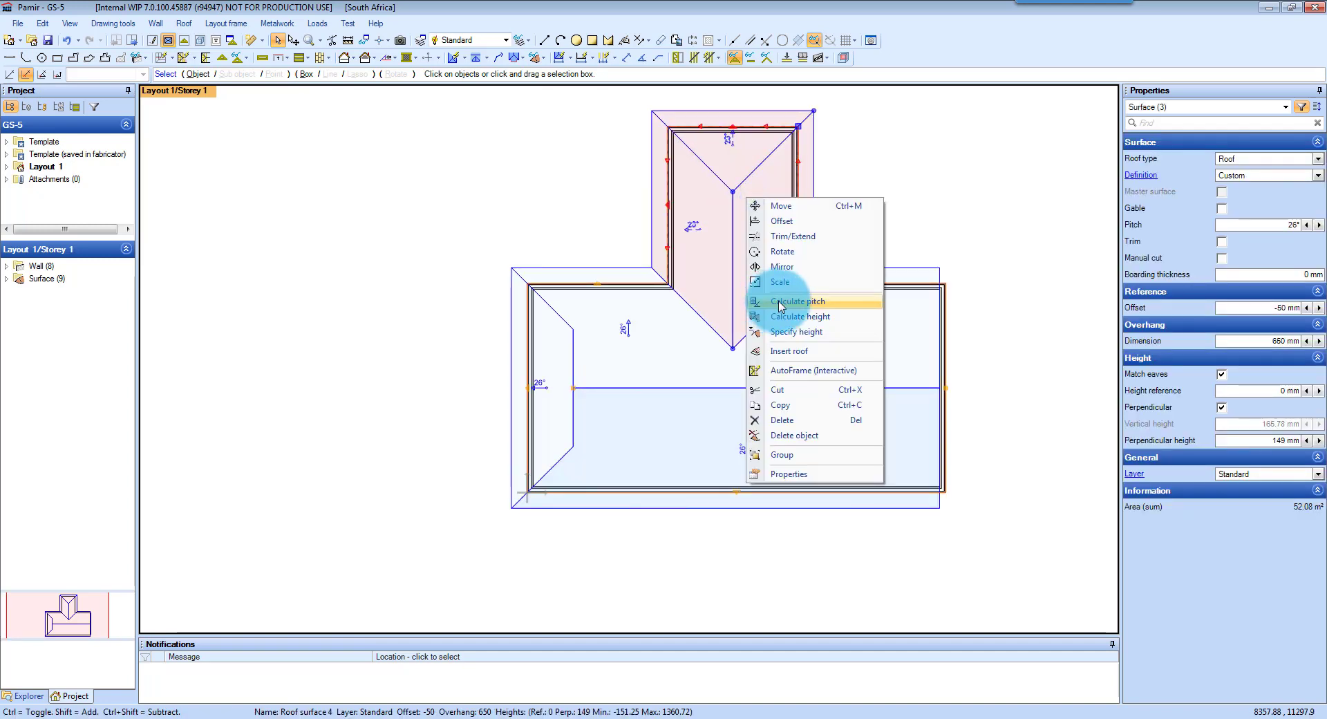
{"action": "left_click", "coordinate": [797, 301]}
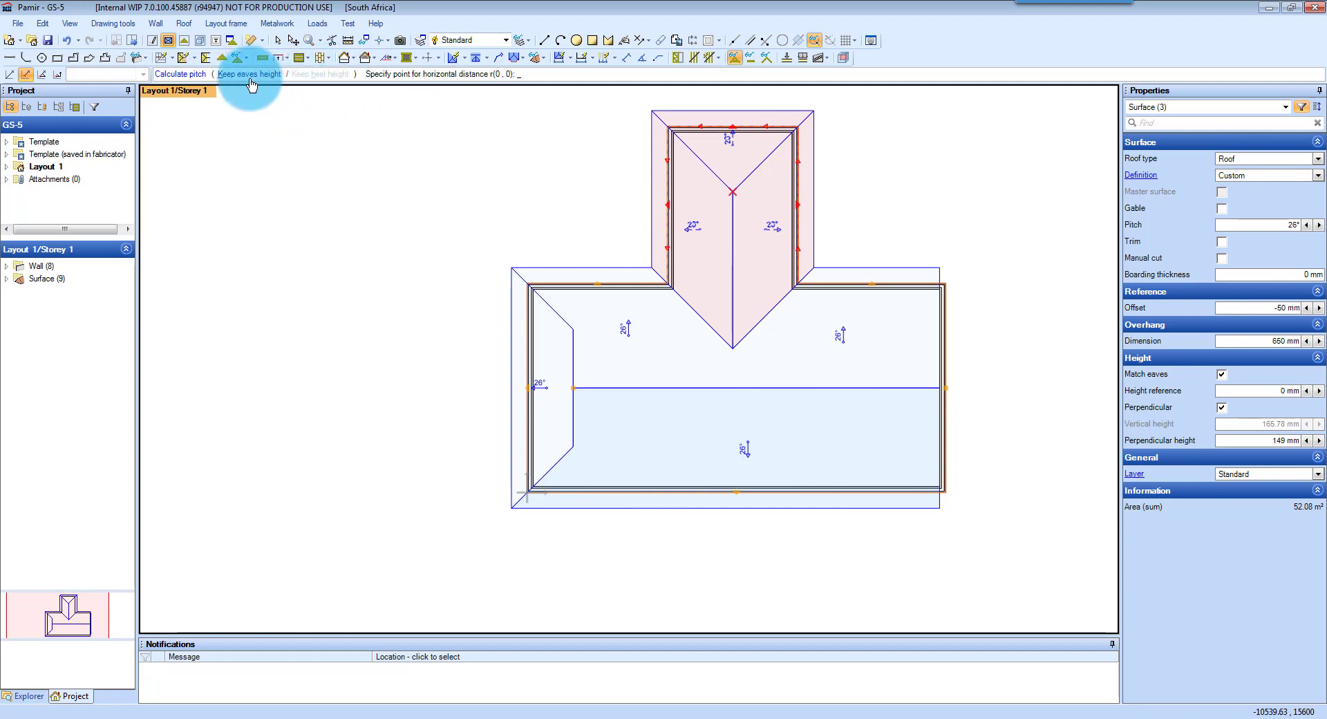
{"action": "mouse_move", "coordinate": [731, 199]}
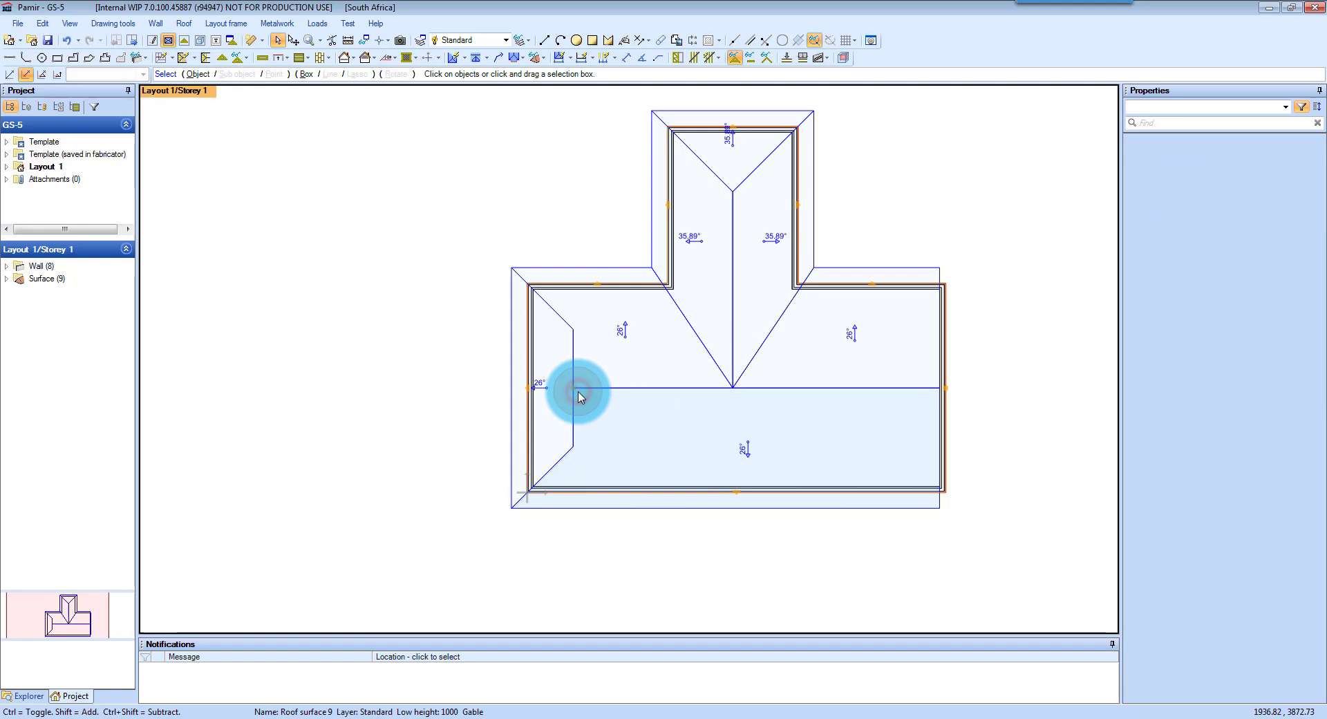
{"action": "left_click", "coordinate": [720, 280]}
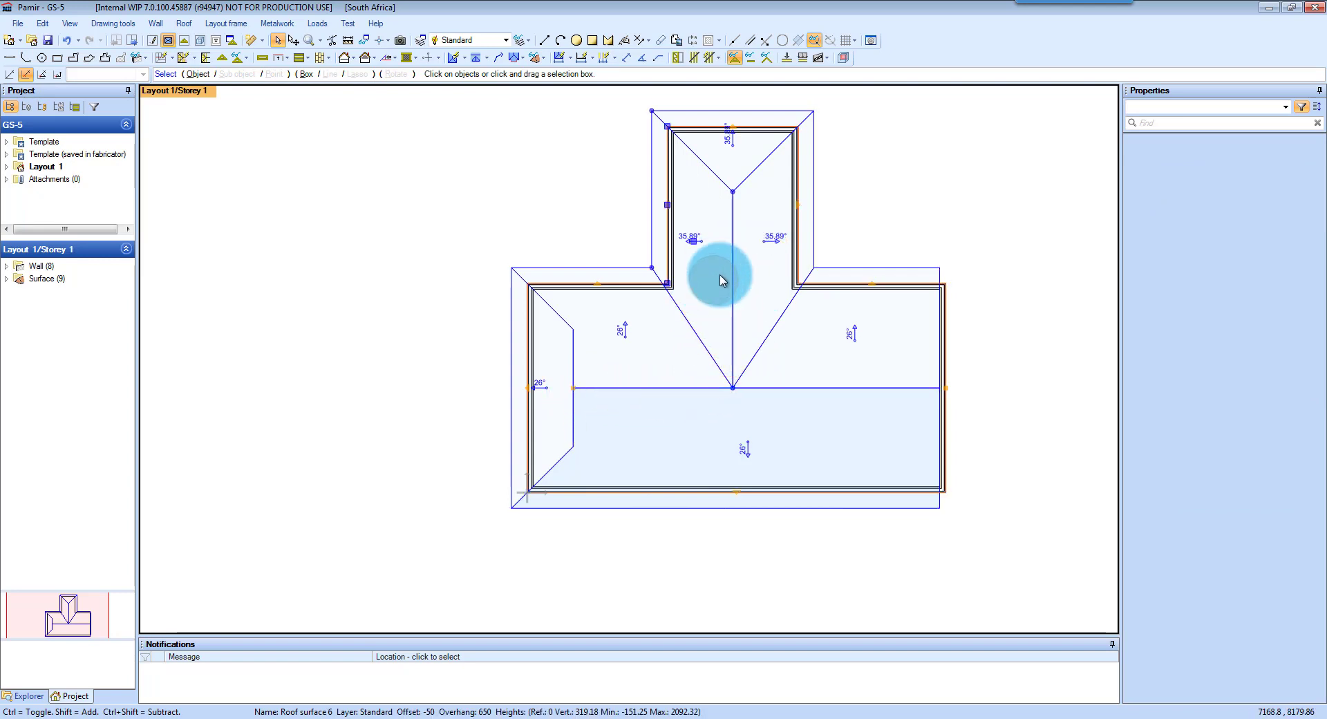